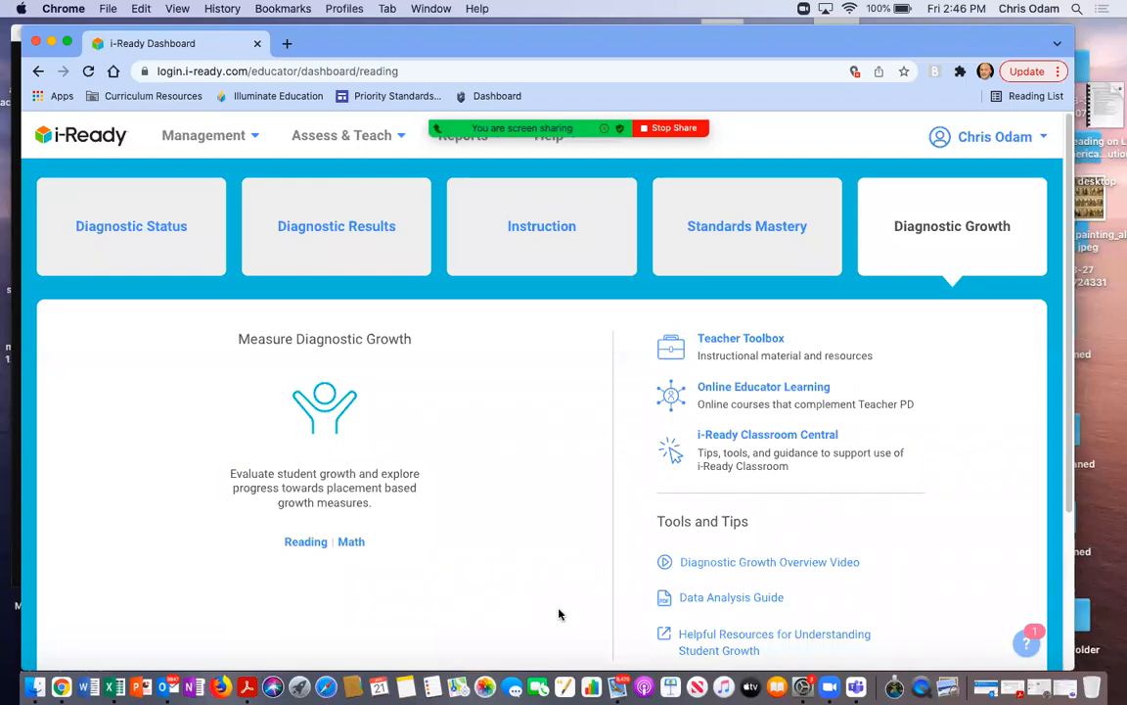
pyautogui.moveTo(552, 575)
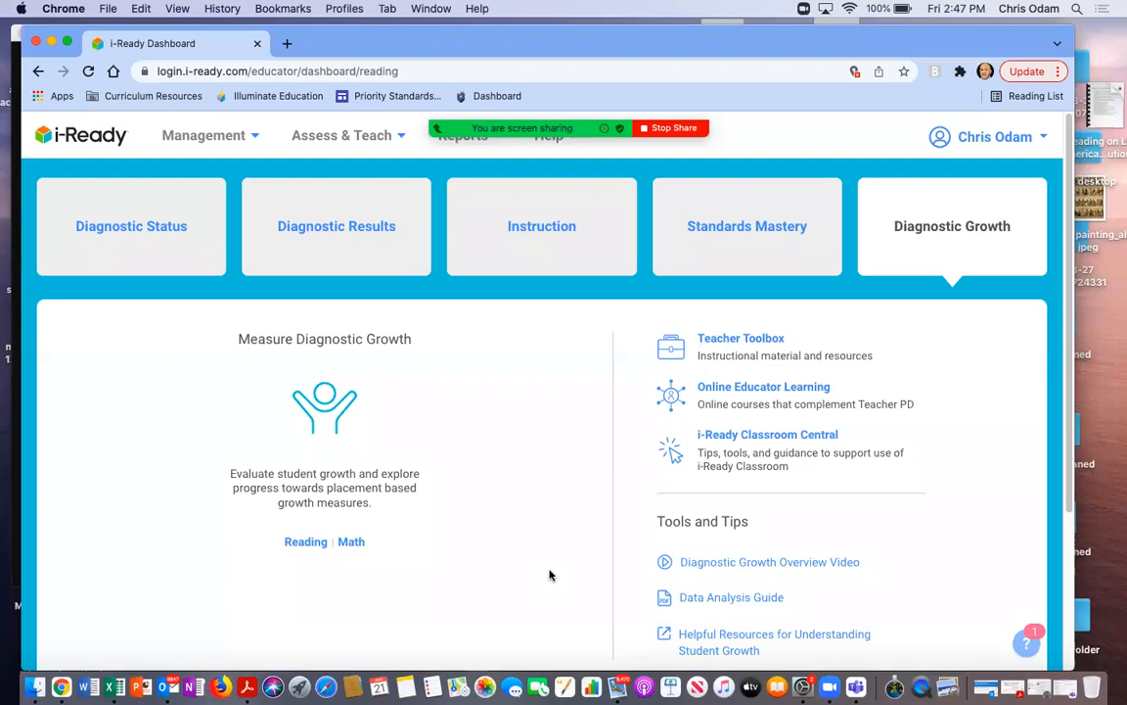
pyautogui.moveTo(337, 227)
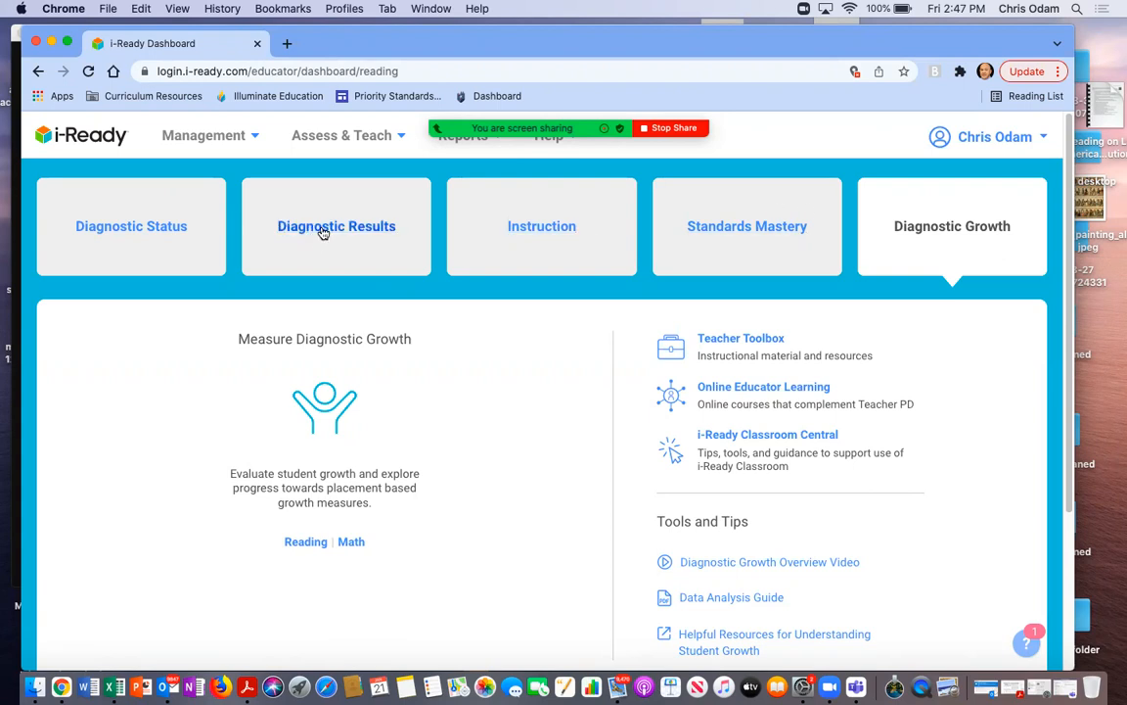
# Go to Diagnostic Results and choose the Reading report for all schools
pyautogui.click(336, 228)
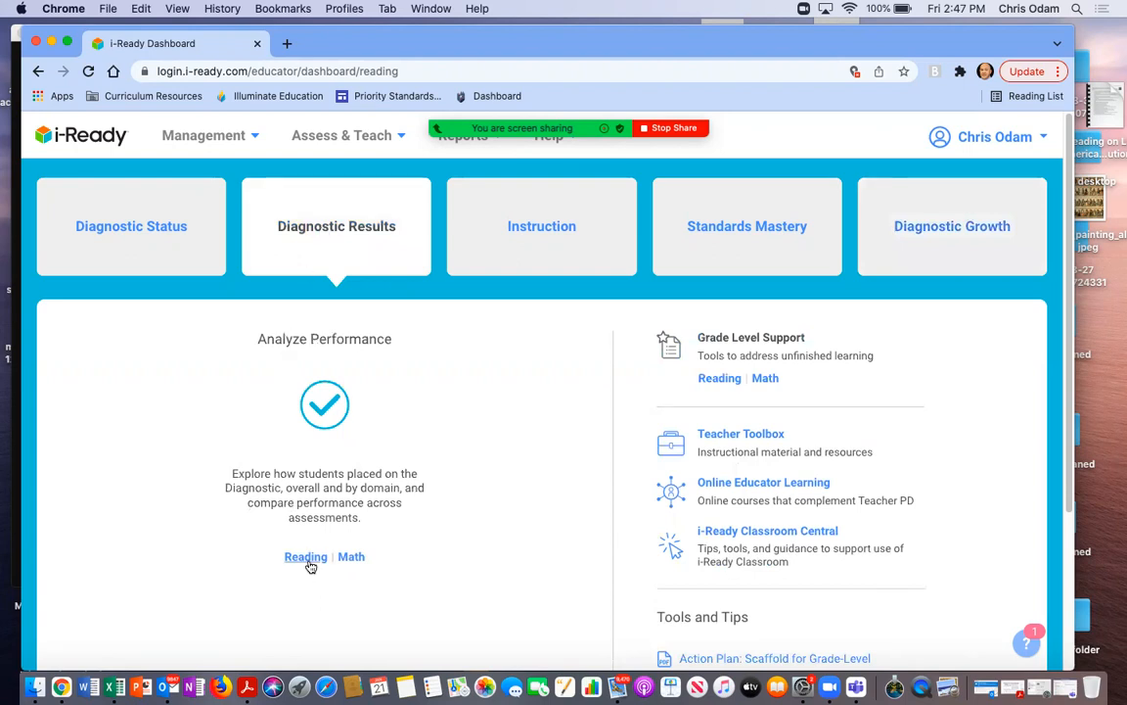
pyautogui.moveTo(310, 565)
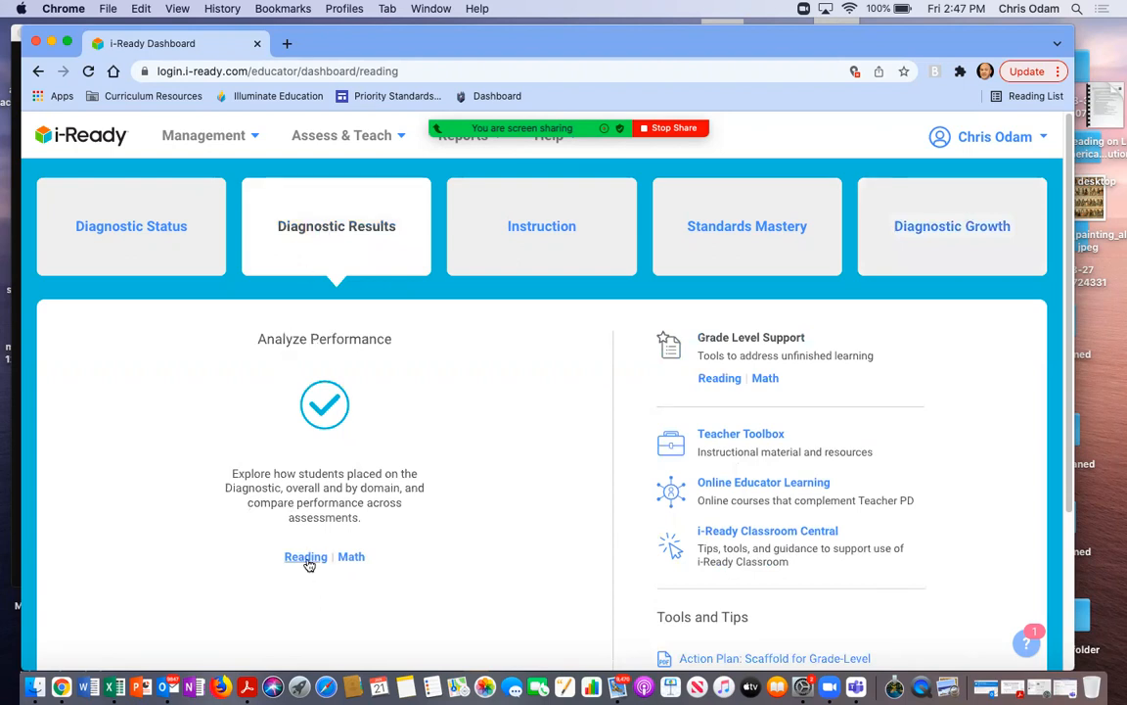
pyautogui.click(305, 556)
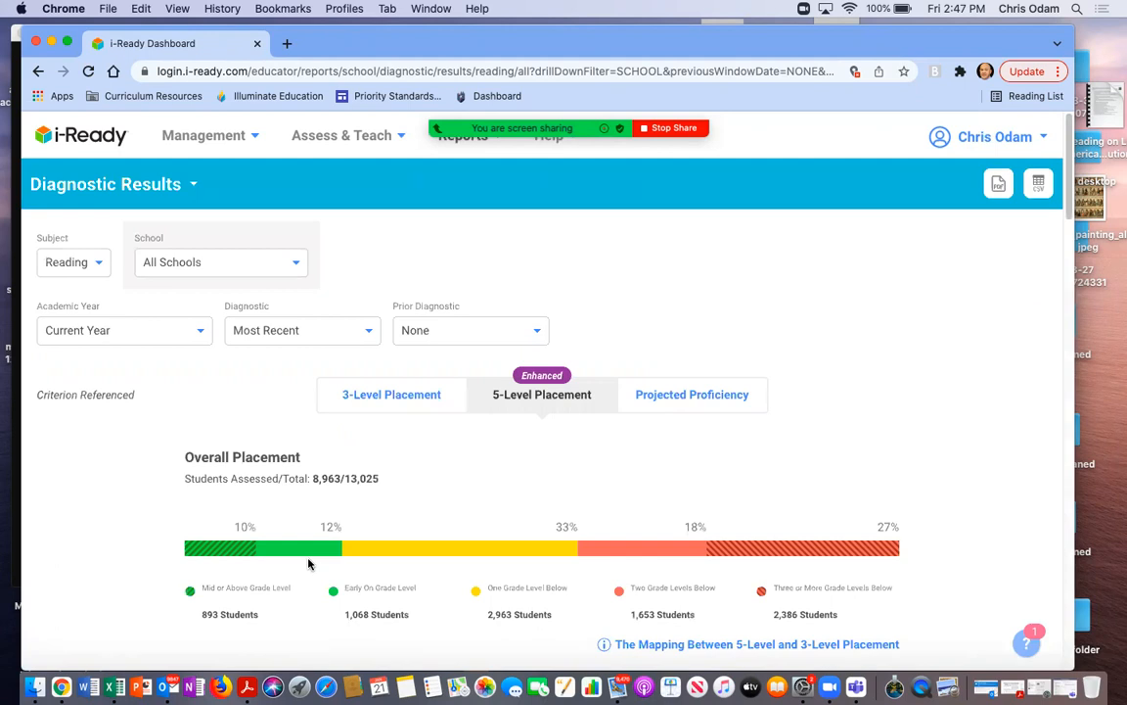
pyautogui.moveTo(603, 462)
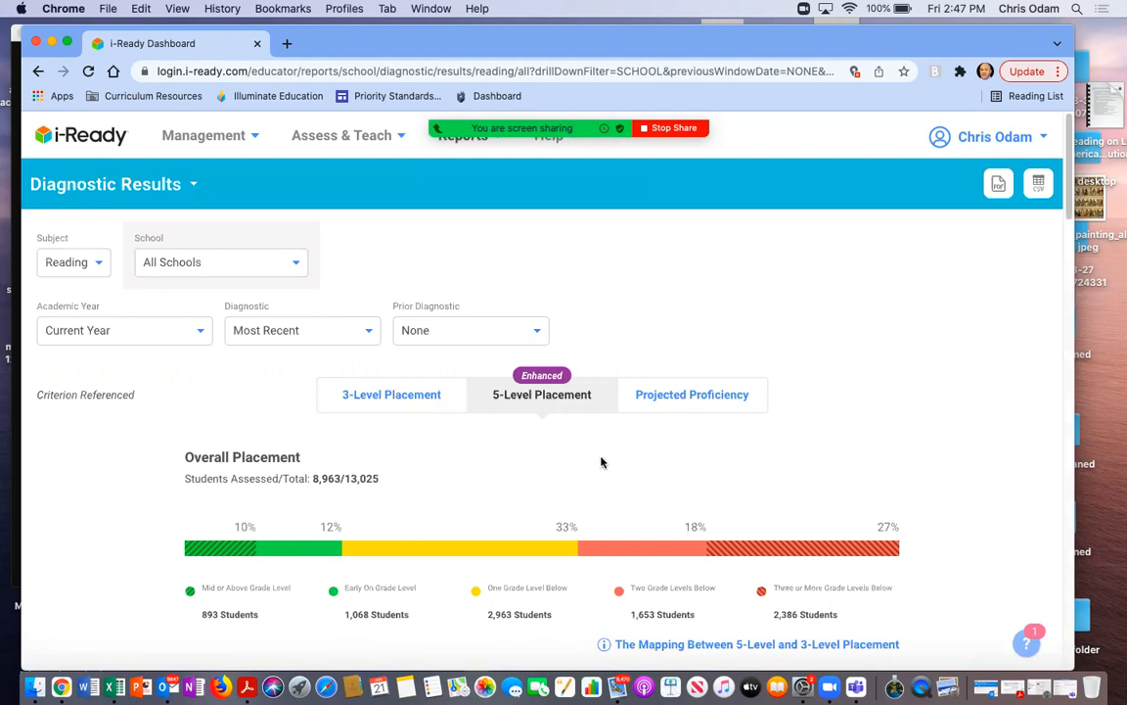
pyautogui.moveTo(360, 378)
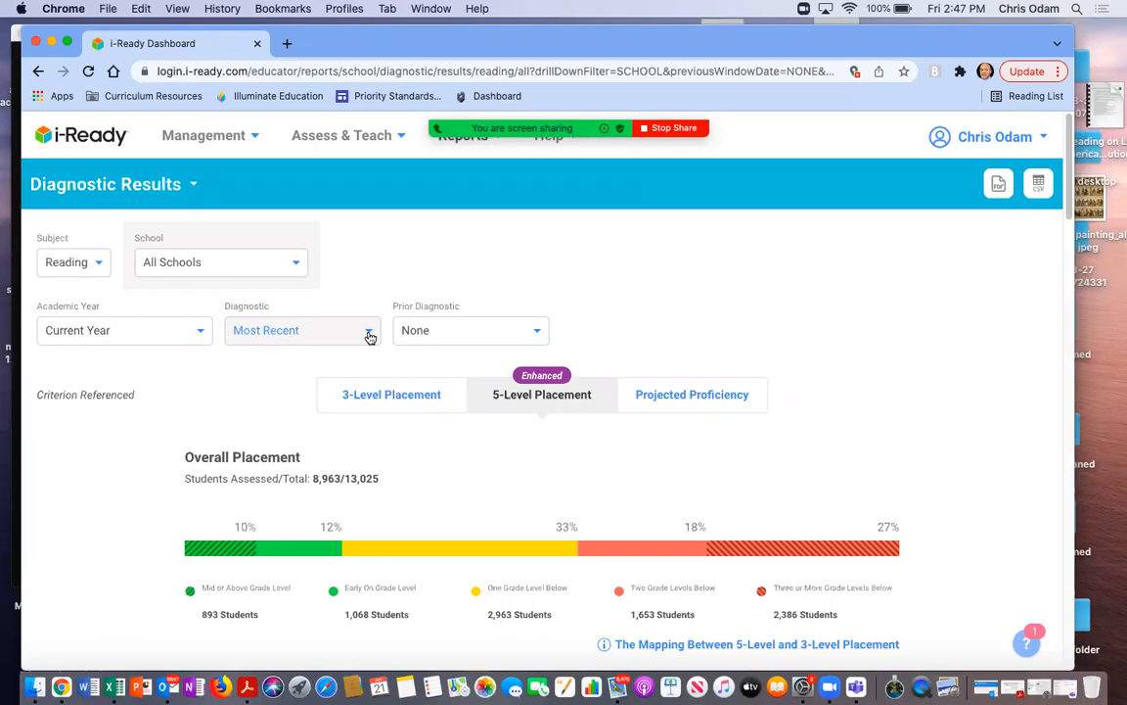
# Keep Diagnostic 2 selected and set the Prior Diagnostic to Diagnostic 1, then review the placement bars
pyautogui.click(302, 329)
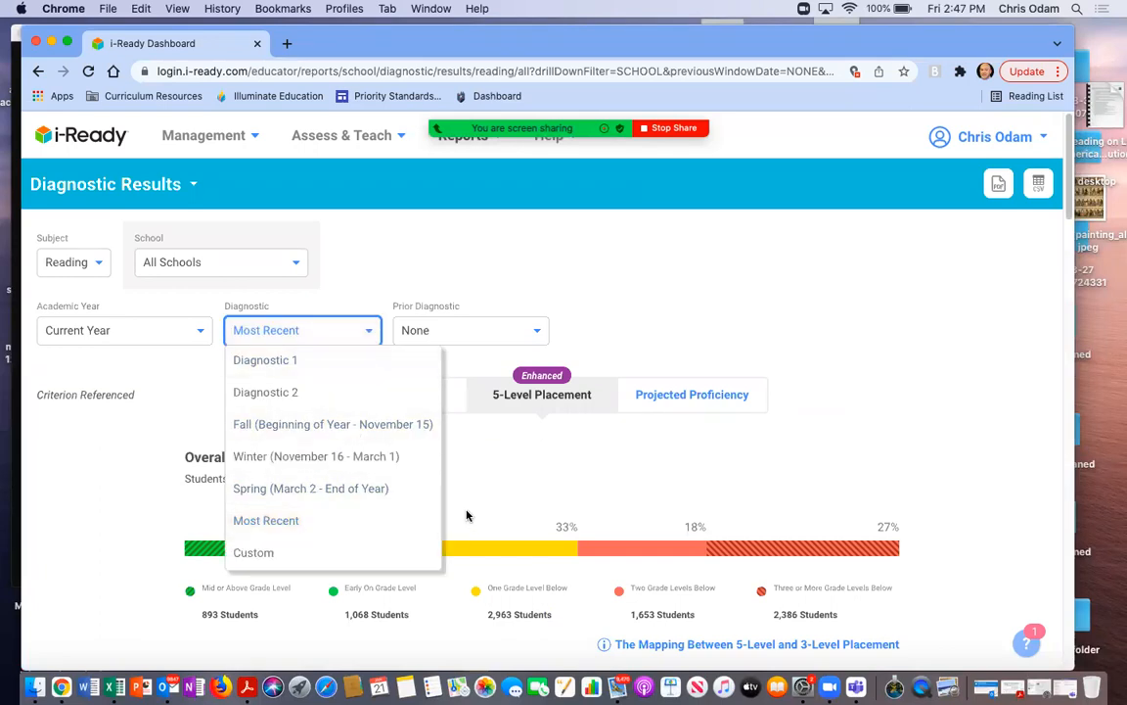
pyautogui.click(266, 521)
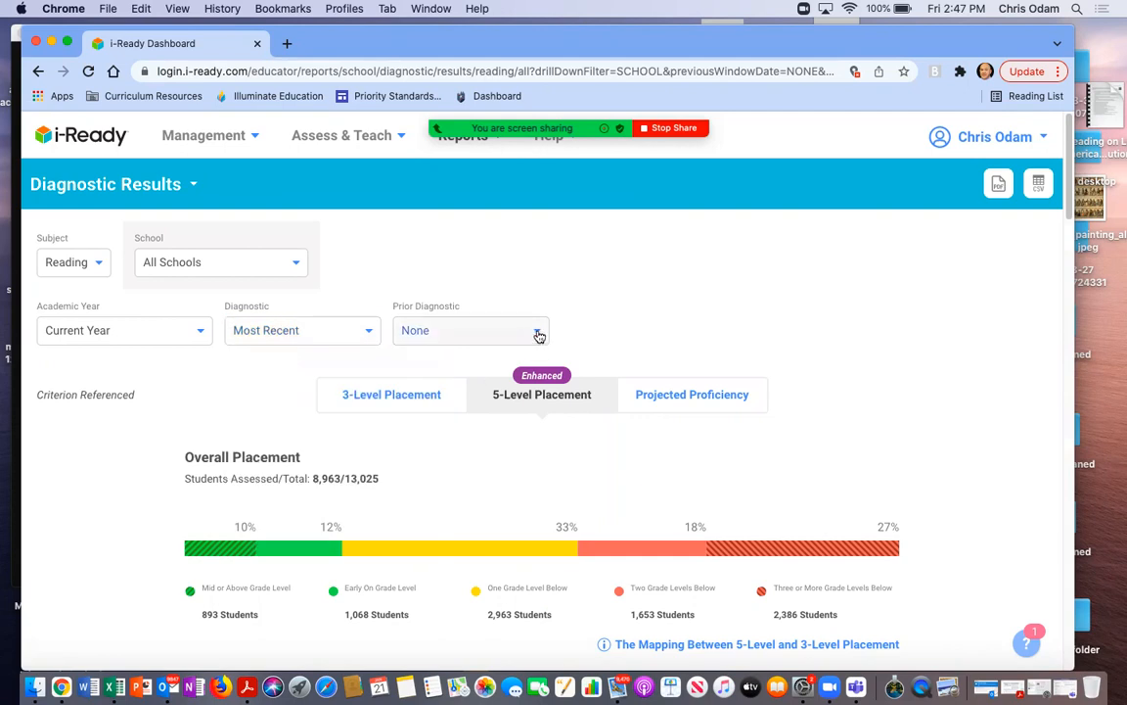
pyautogui.click(469, 329)
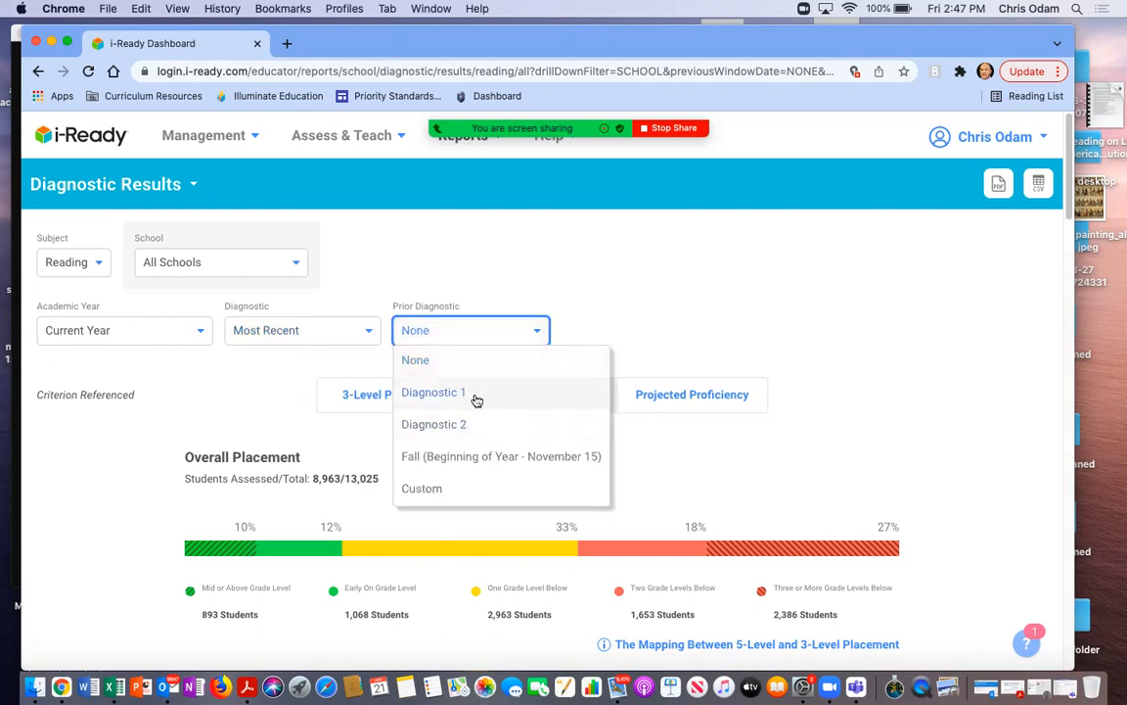
pyautogui.click(435, 391)
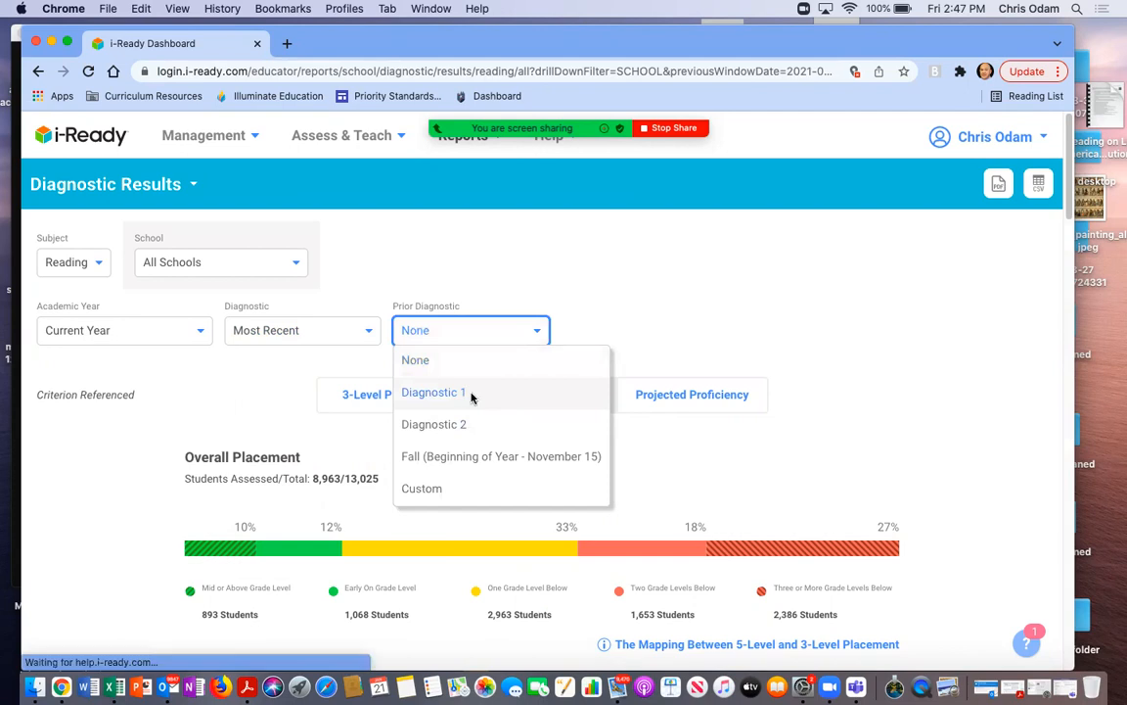
pyautogui.click(434, 392)
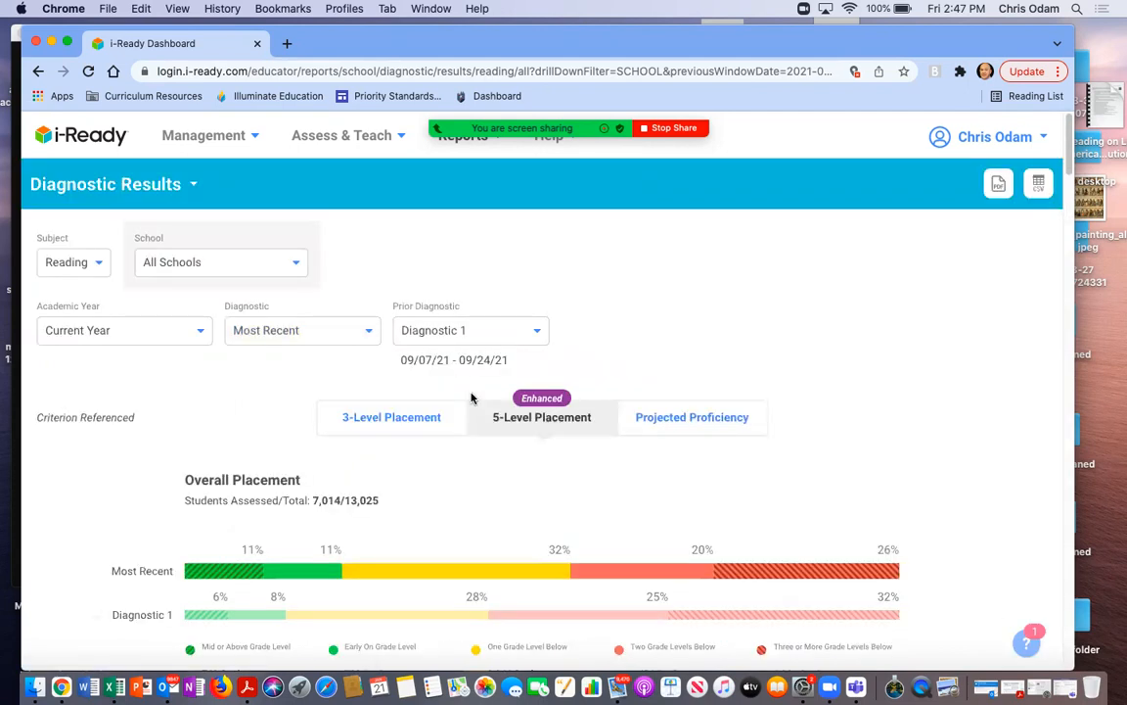
pyautogui.scroll(-3)
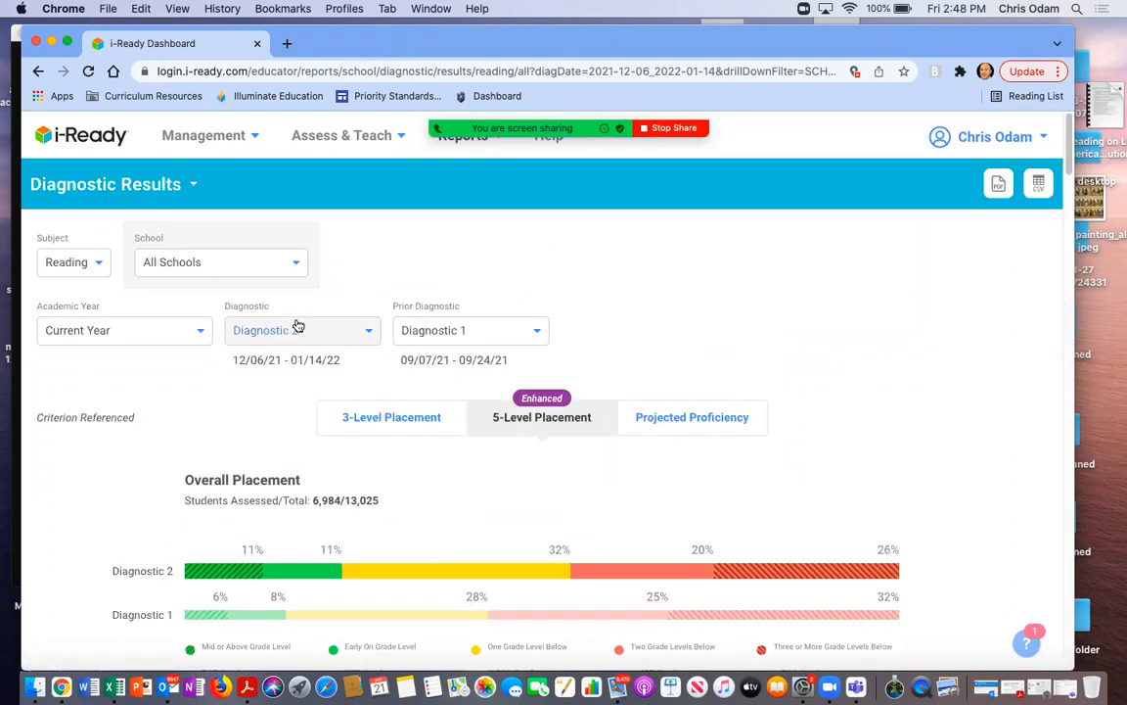
pyautogui.scroll(-3)
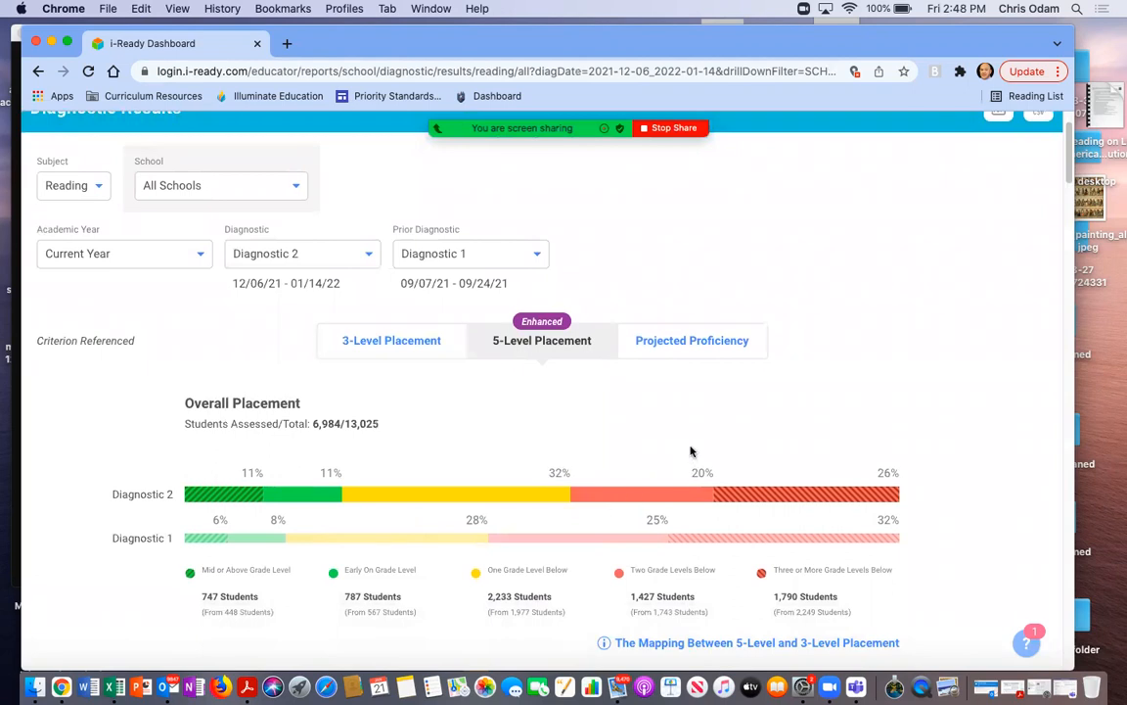
pyautogui.moveTo(685, 348)
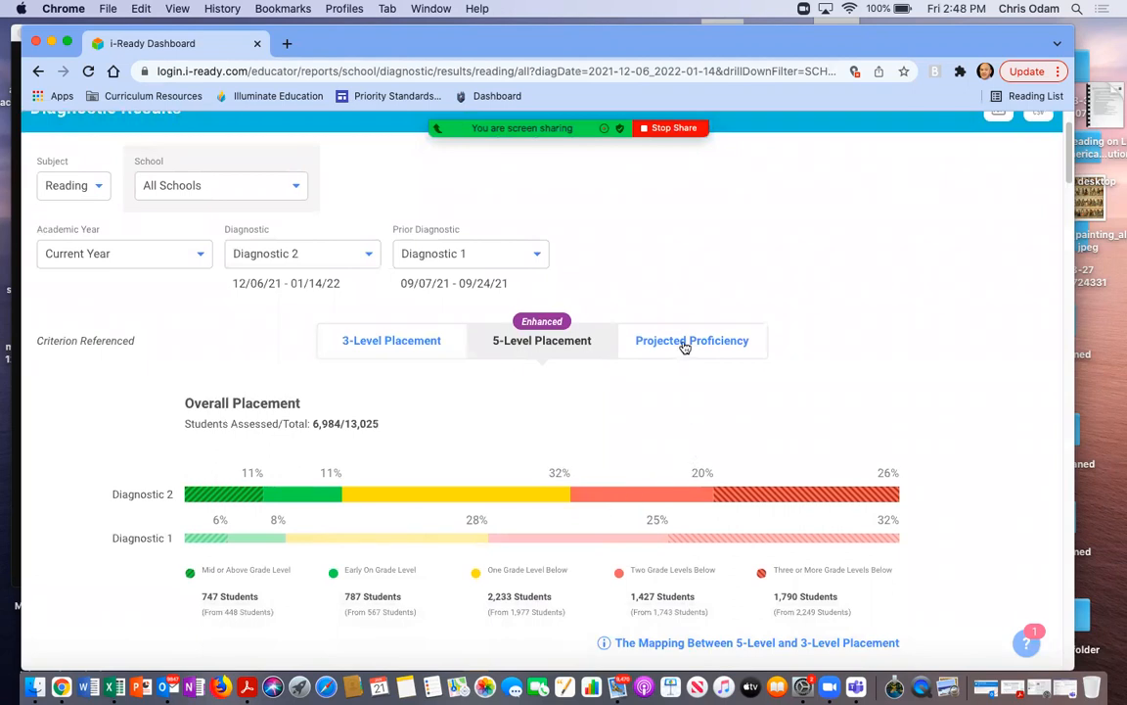
pyautogui.click(692, 340)
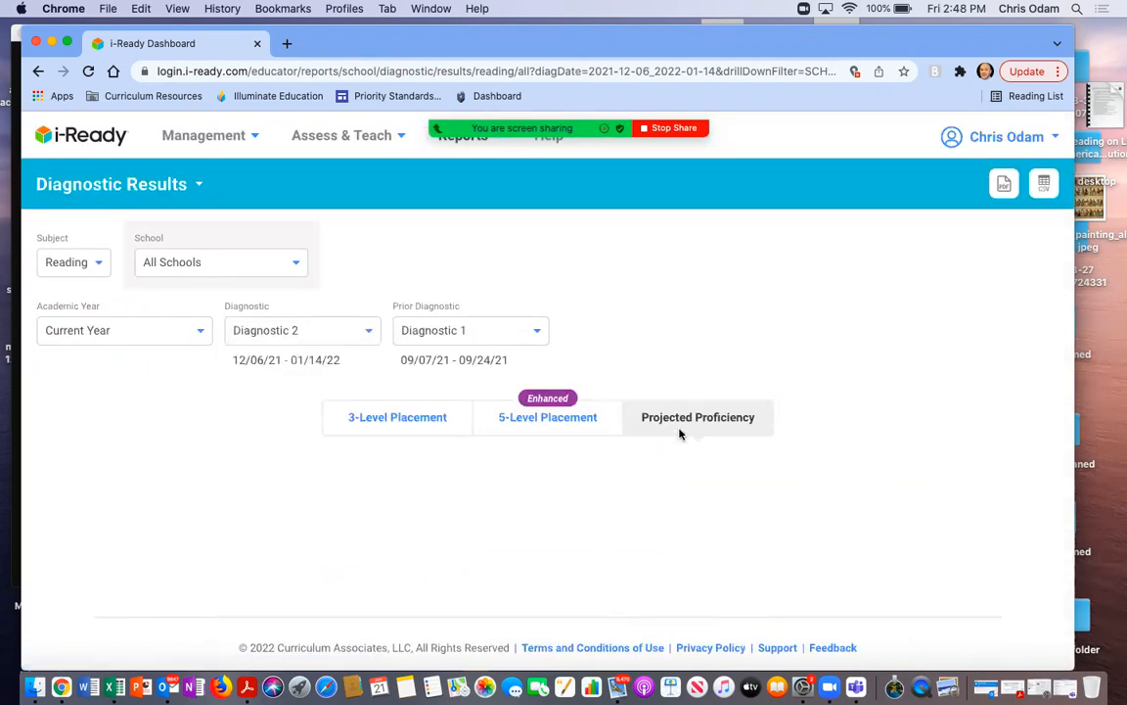
pyautogui.click(696, 417)
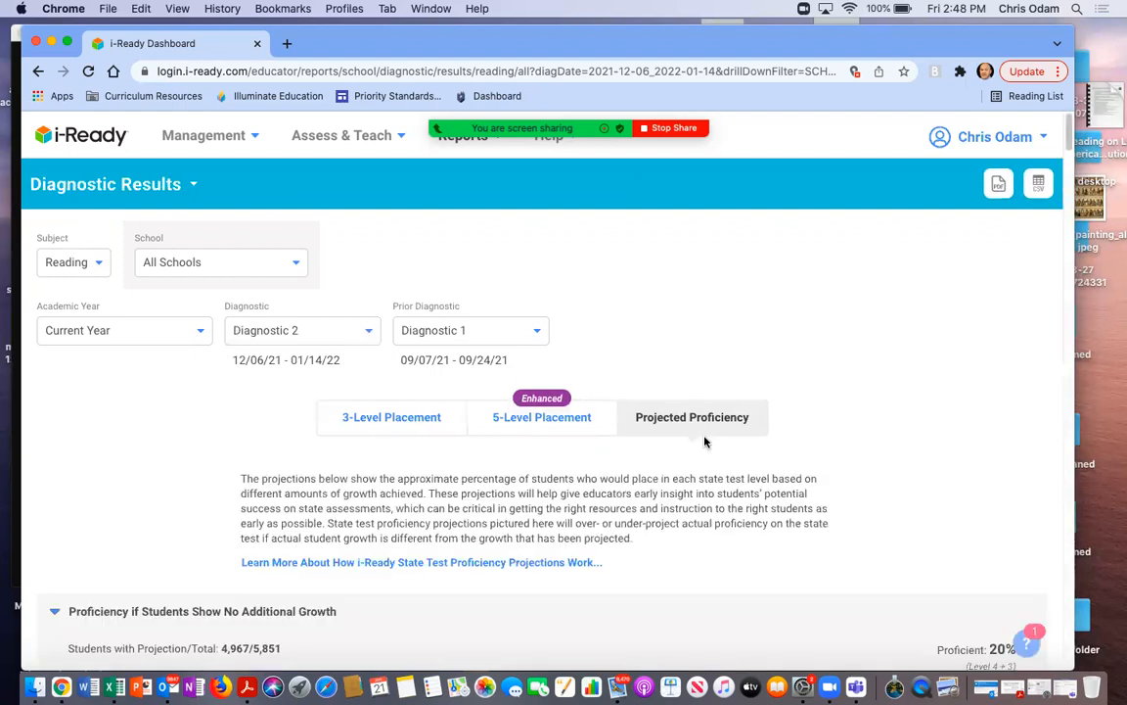
pyautogui.scroll(-3)
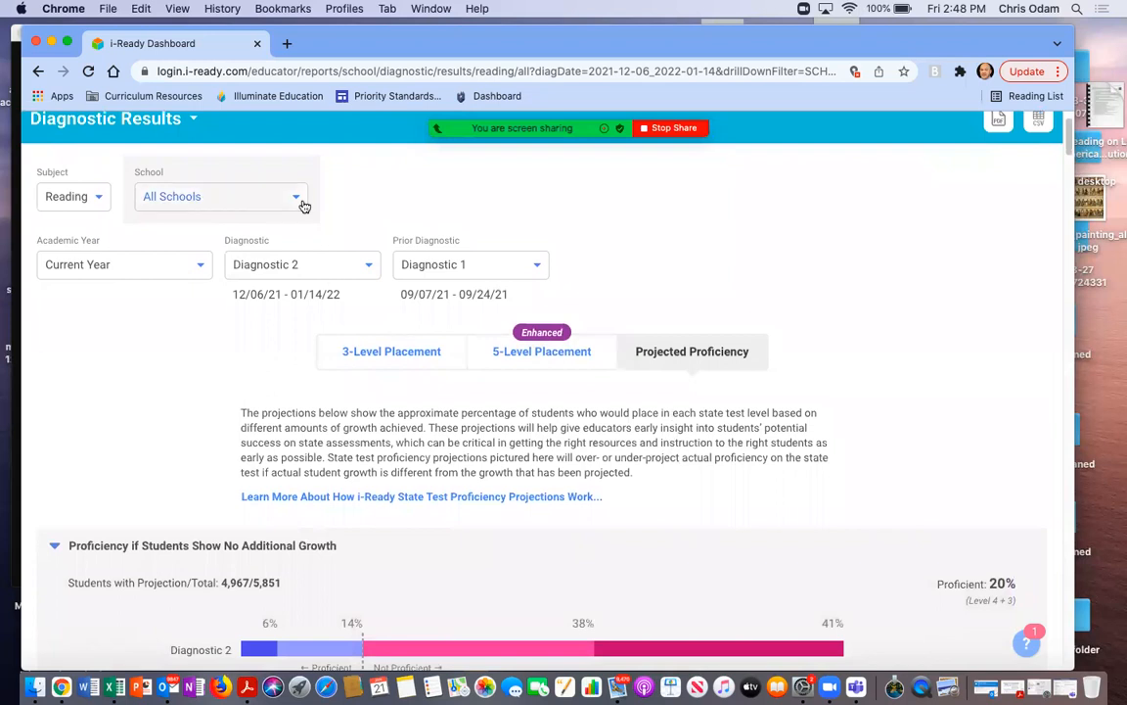
pyautogui.moveTo(298, 202)
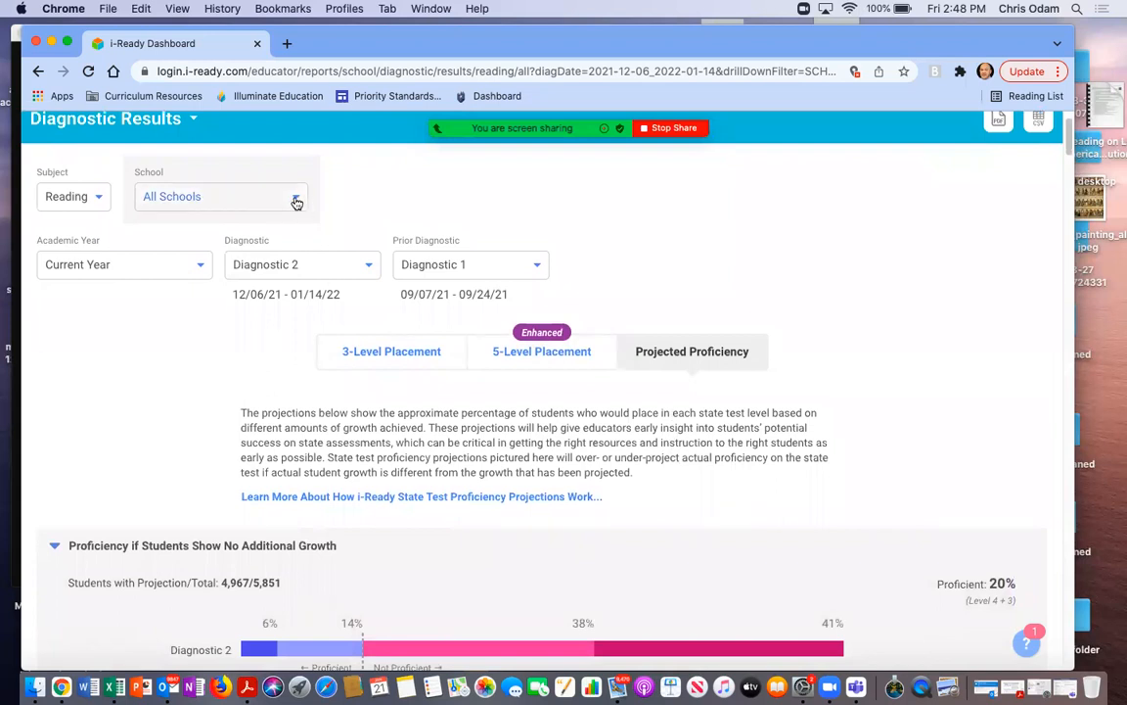
# Filter the report's School to CENTRAL MIDDLE
pyautogui.click(219, 196)
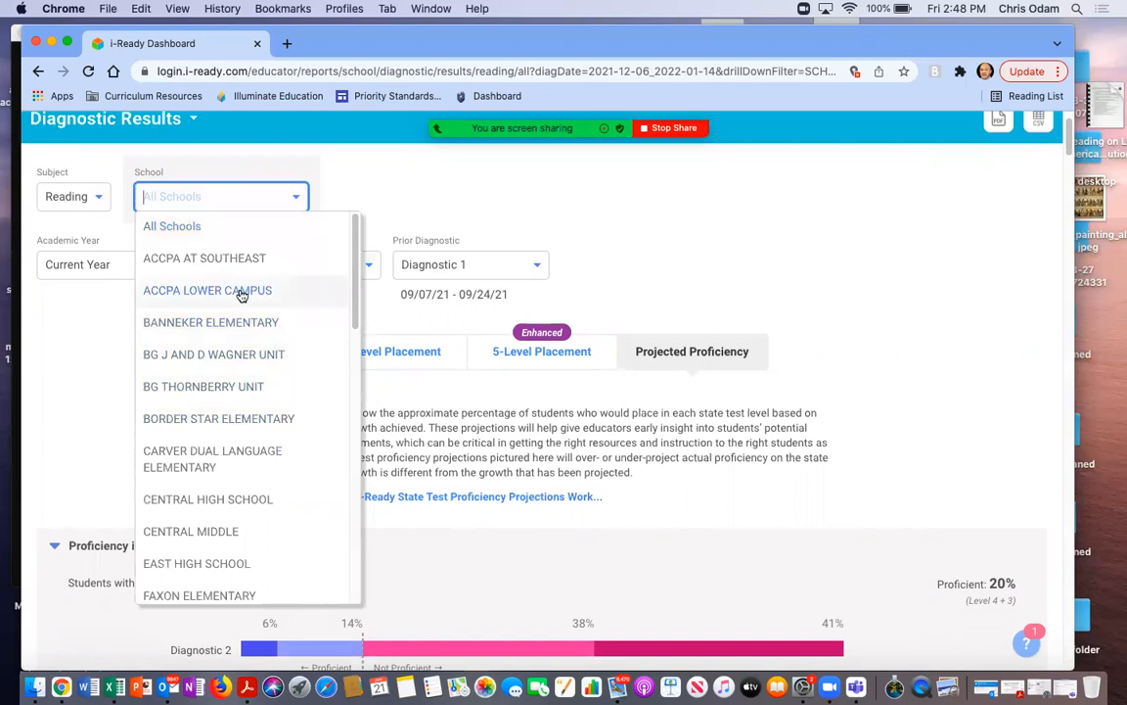
pyautogui.moveTo(246, 476)
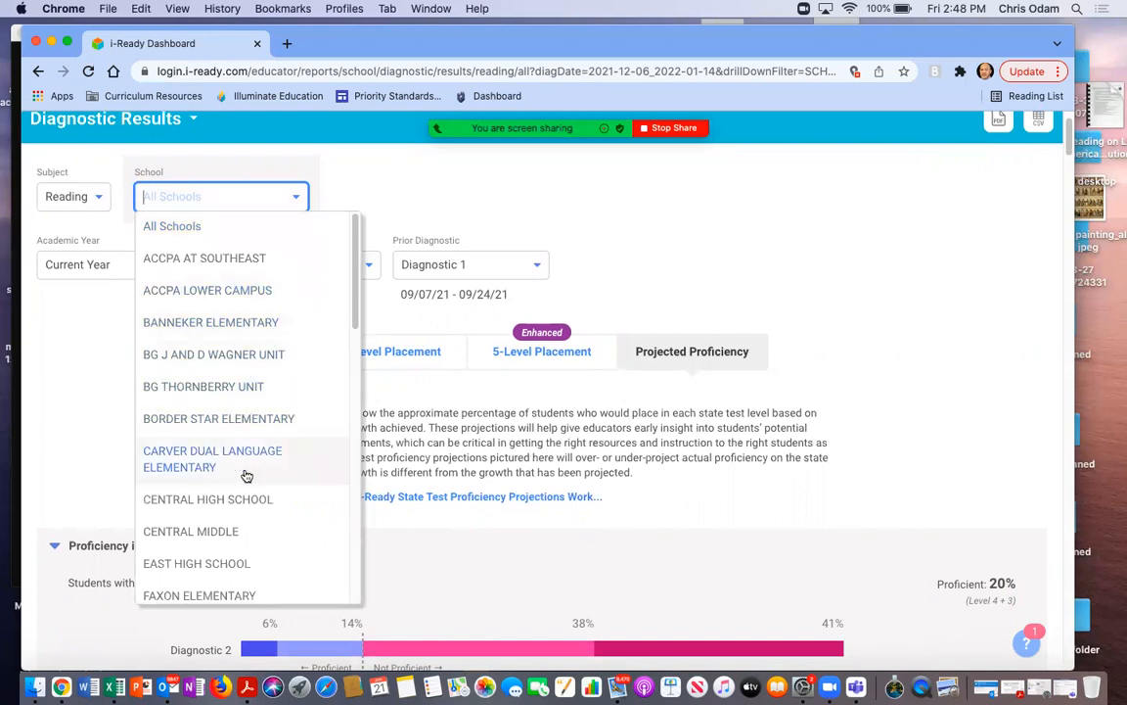
pyautogui.click(211, 458)
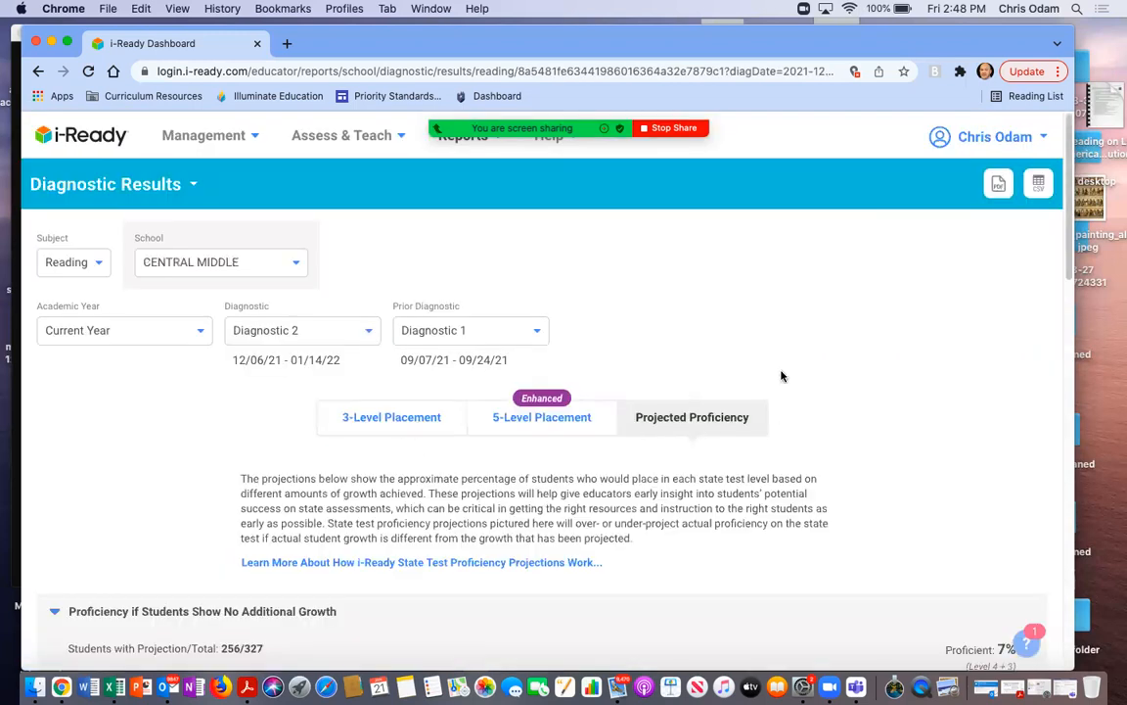
pyautogui.scroll(-3)
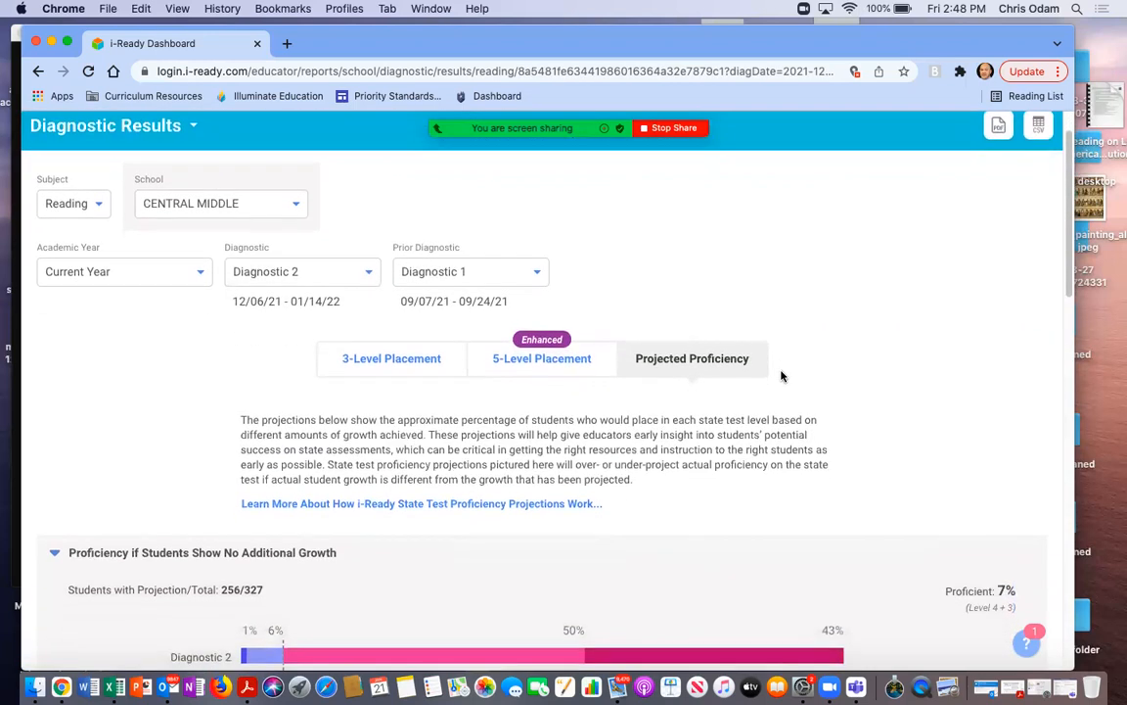
pyautogui.scroll(-3)
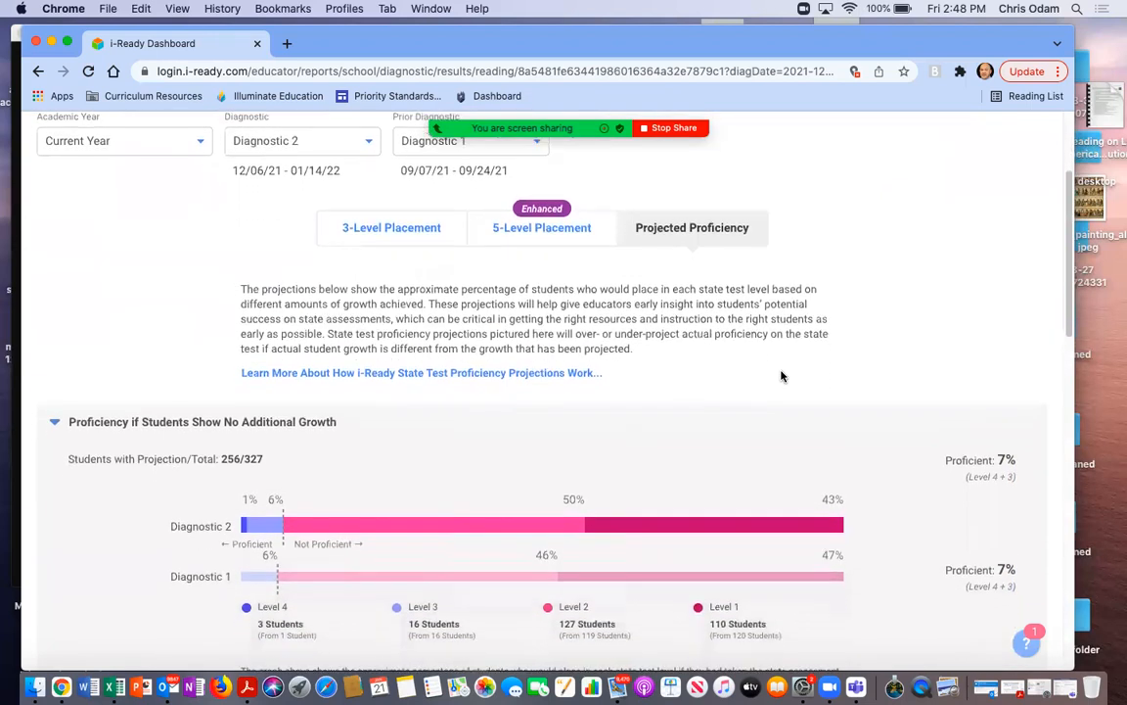
pyautogui.scroll(-3)
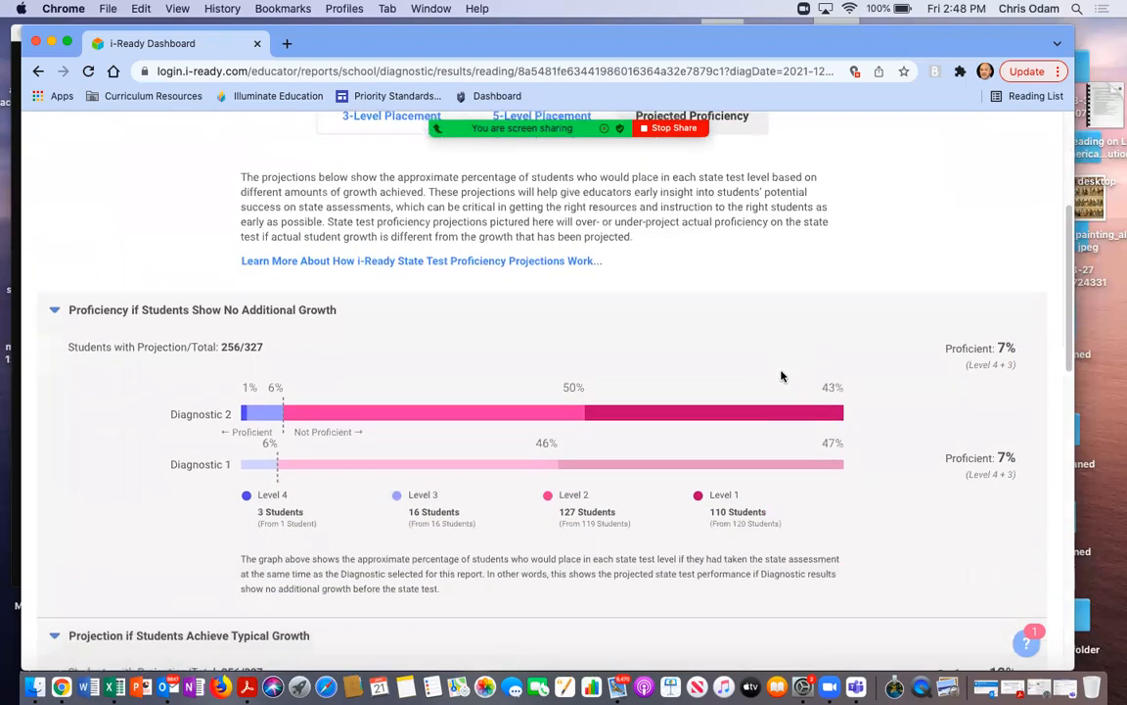
pyautogui.scroll(-3)
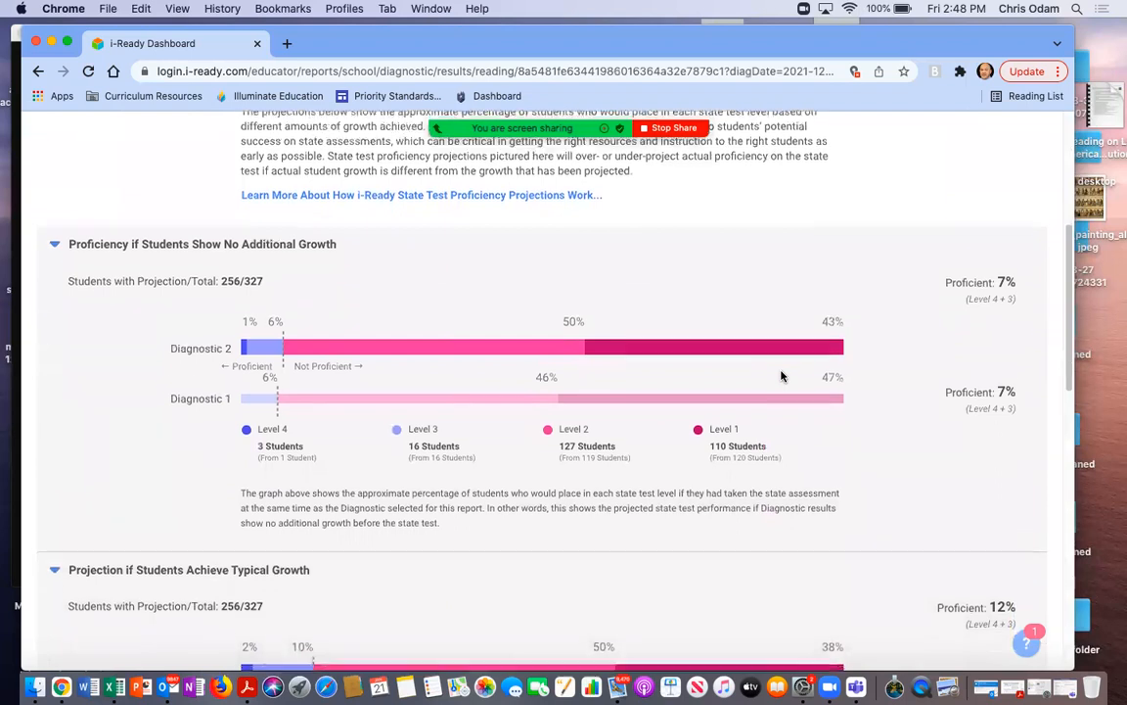
pyautogui.scroll(-3)
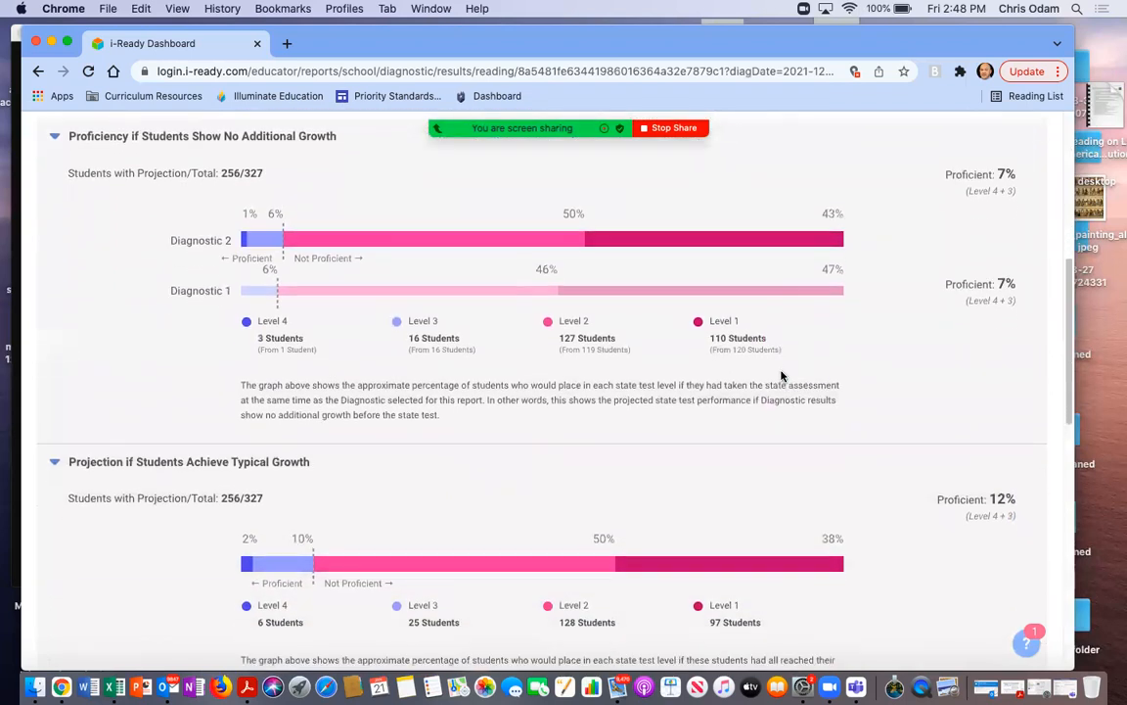
pyautogui.scroll(-3)
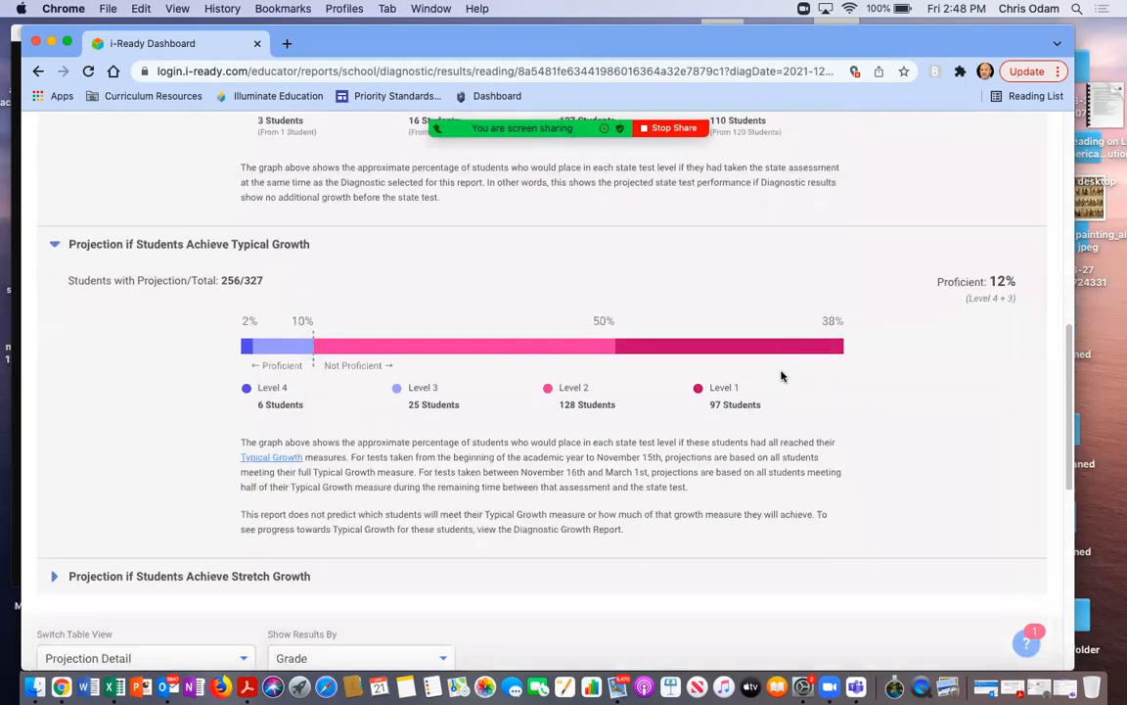
pyautogui.scroll(-3)
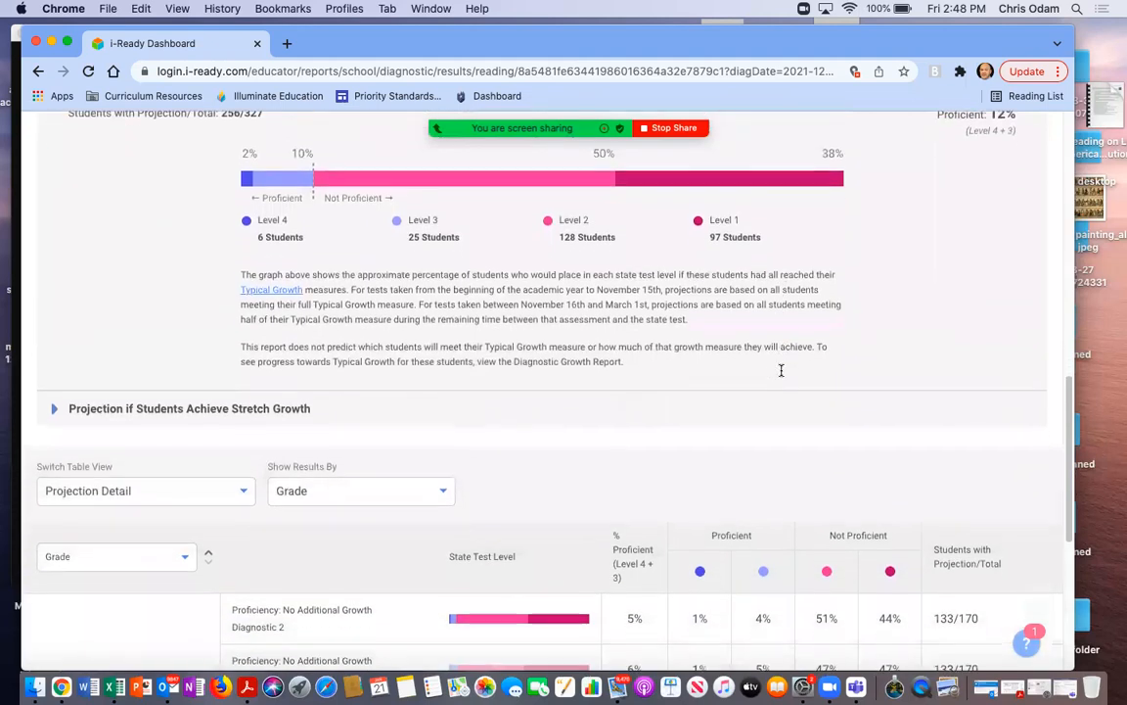
pyautogui.scroll(-3)
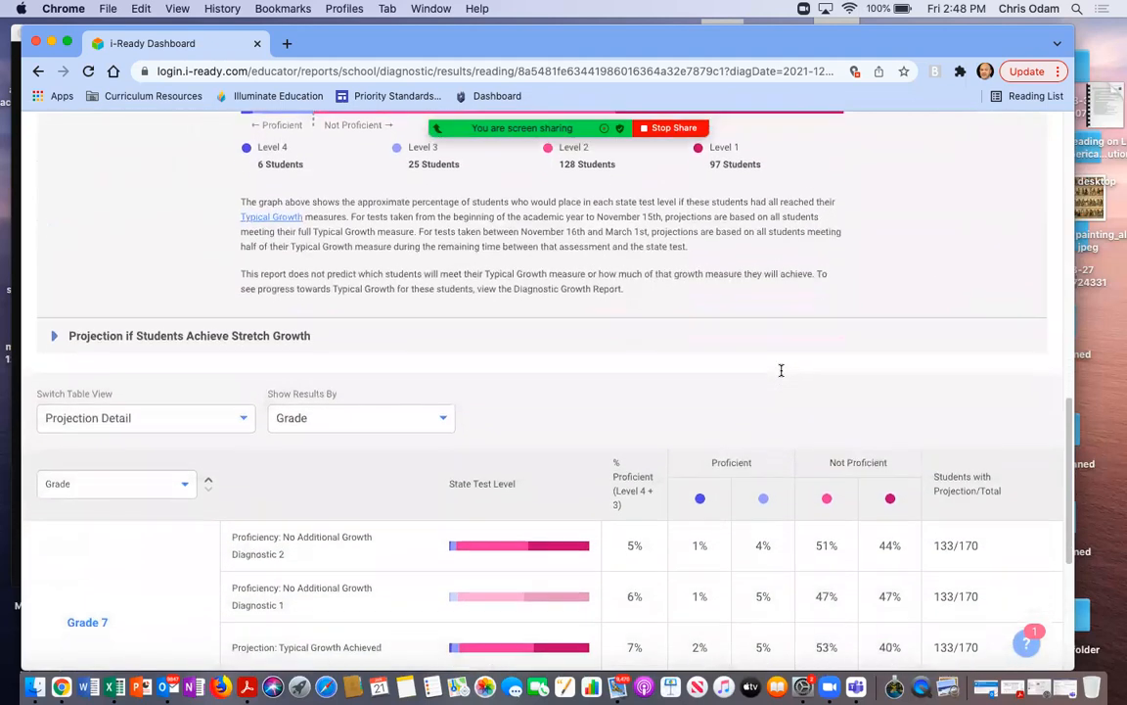
pyautogui.scroll(-3)
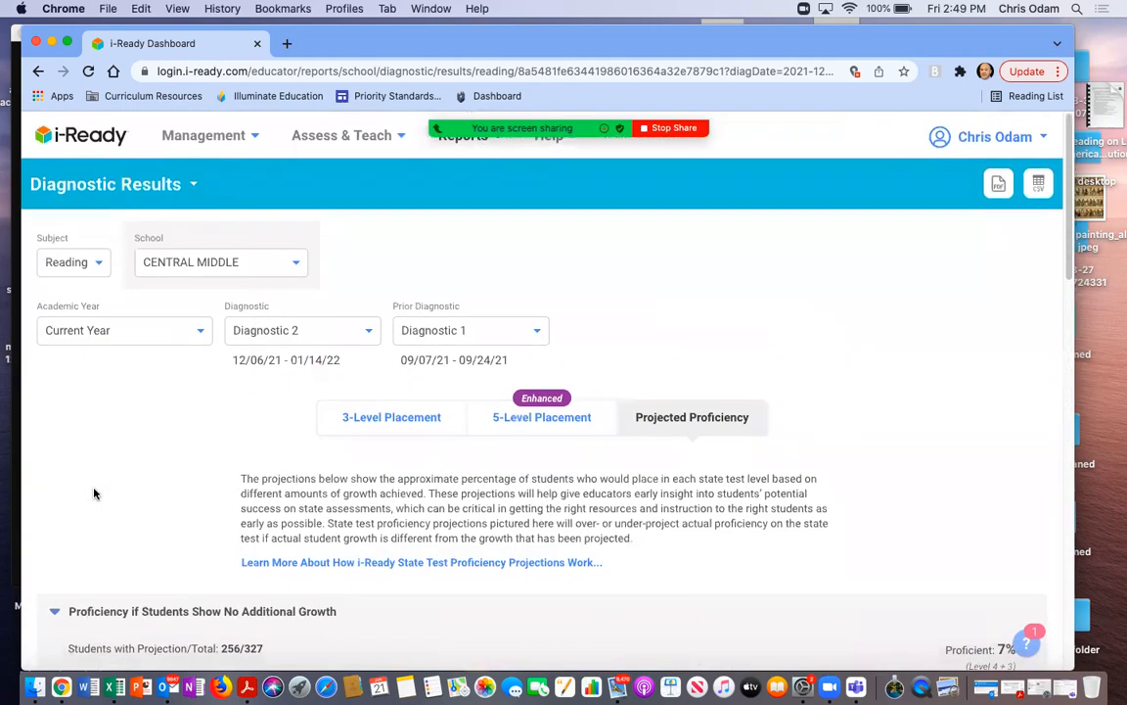
pyautogui.moveTo(148, 477)
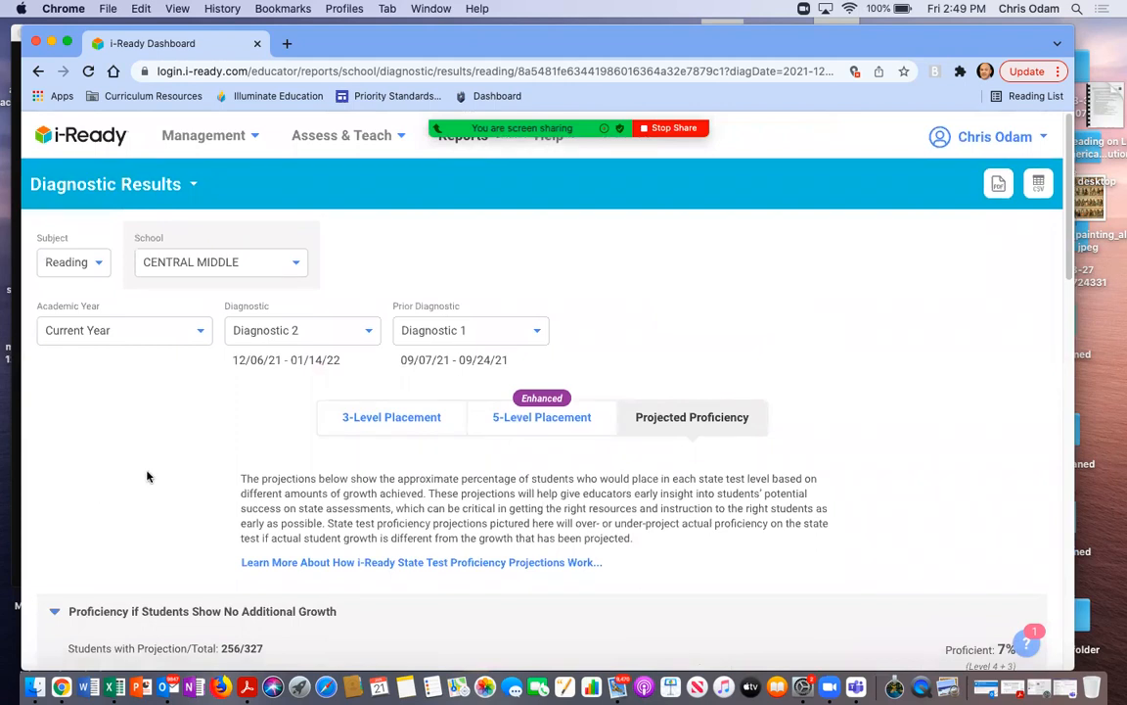
pyautogui.moveTo(336, 302)
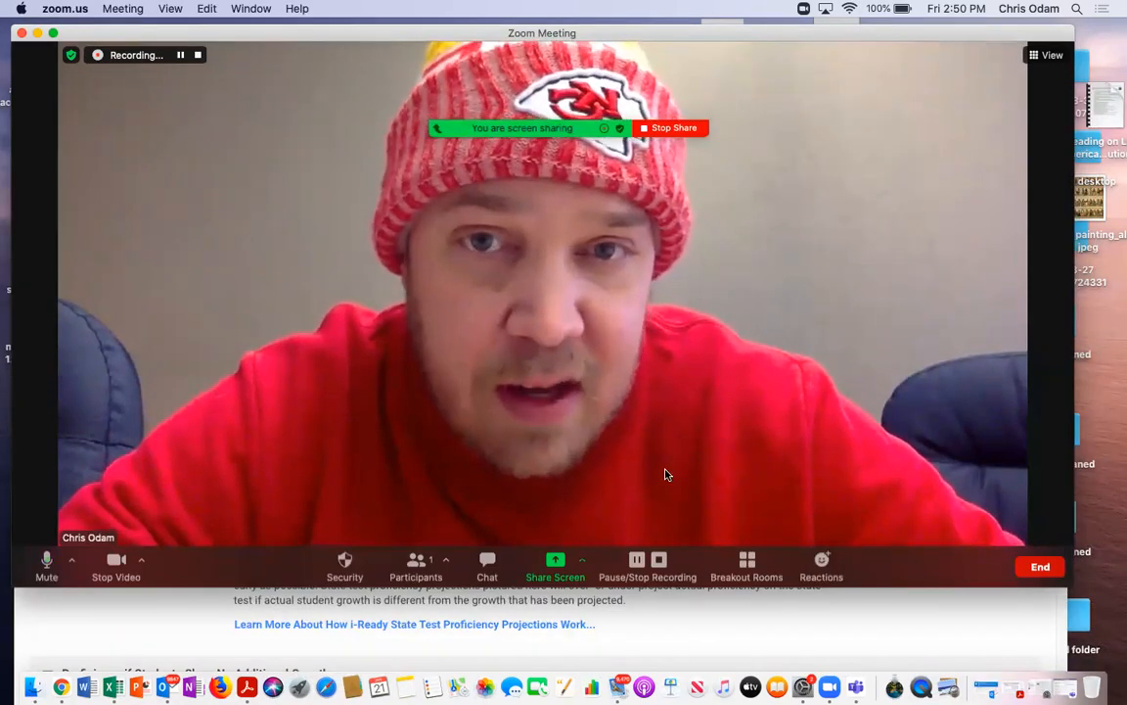
pyautogui.moveTo(669, 442)
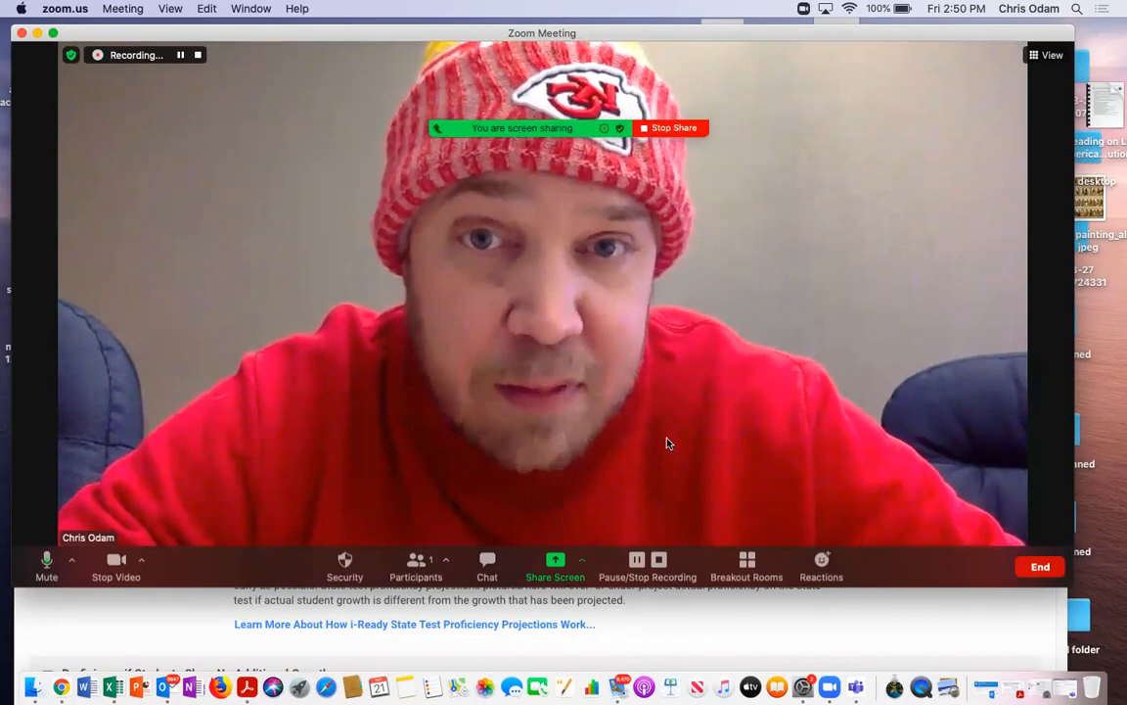